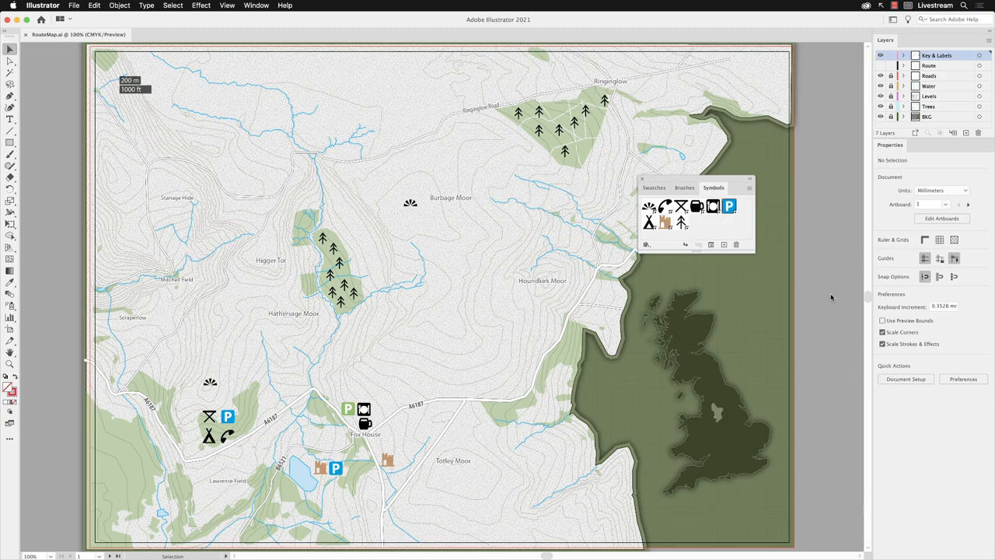
pyautogui.moveTo(830, 298)
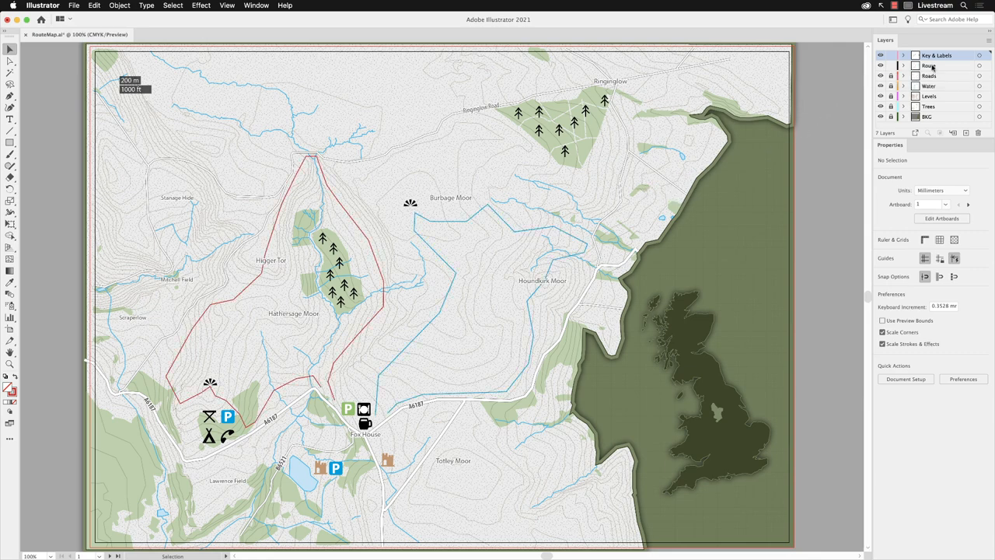
# Select the Route layer so the red hiking route can be edited
pyautogui.click(930, 65)
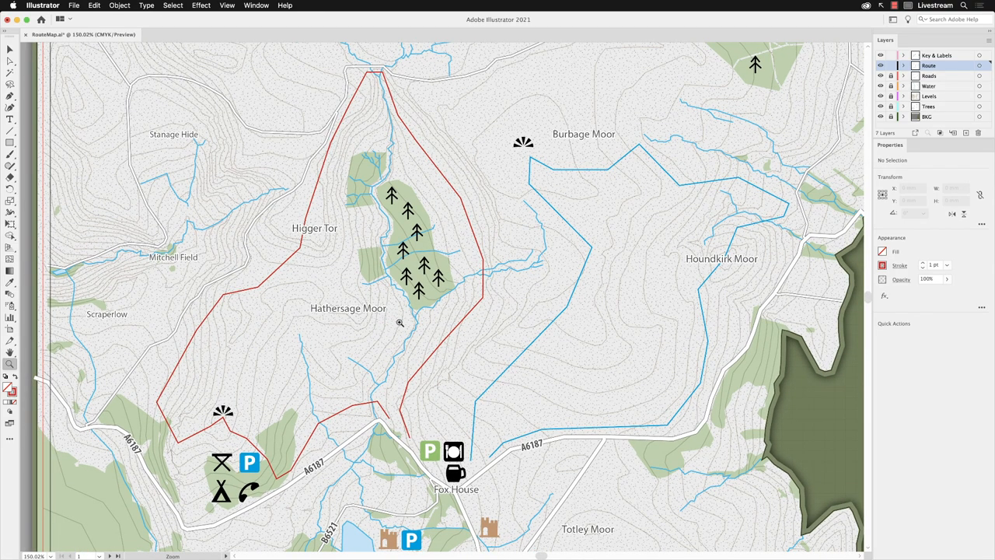
# Bring up the Stroke panel from the Window menu beside the close-up map view
pyautogui.click(257, 6)
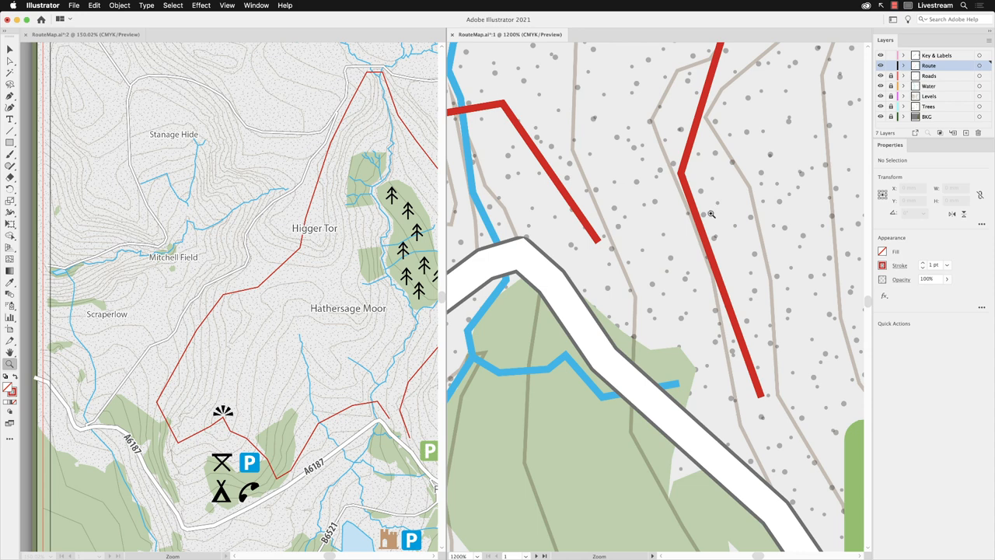
pyautogui.click(255, 6)
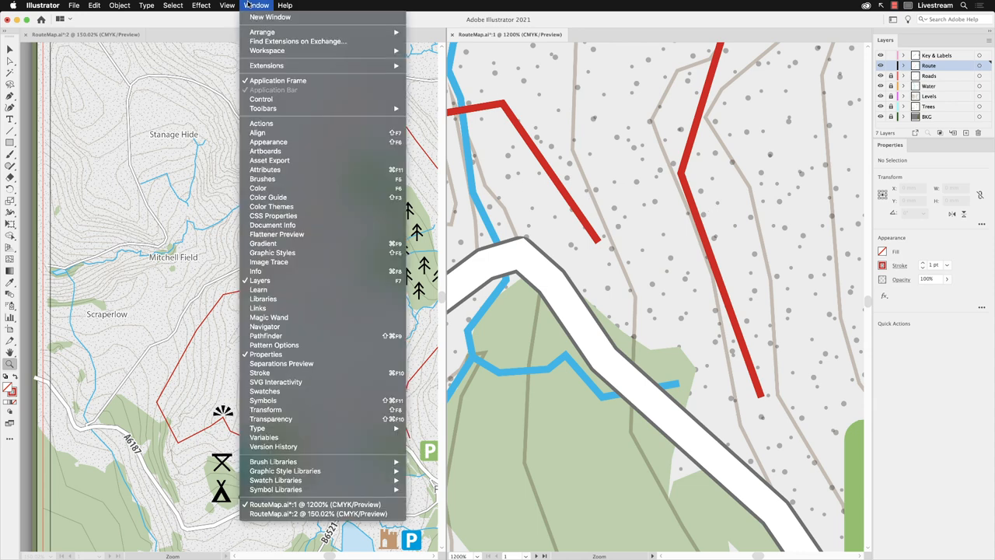
pyautogui.moveTo(281, 364)
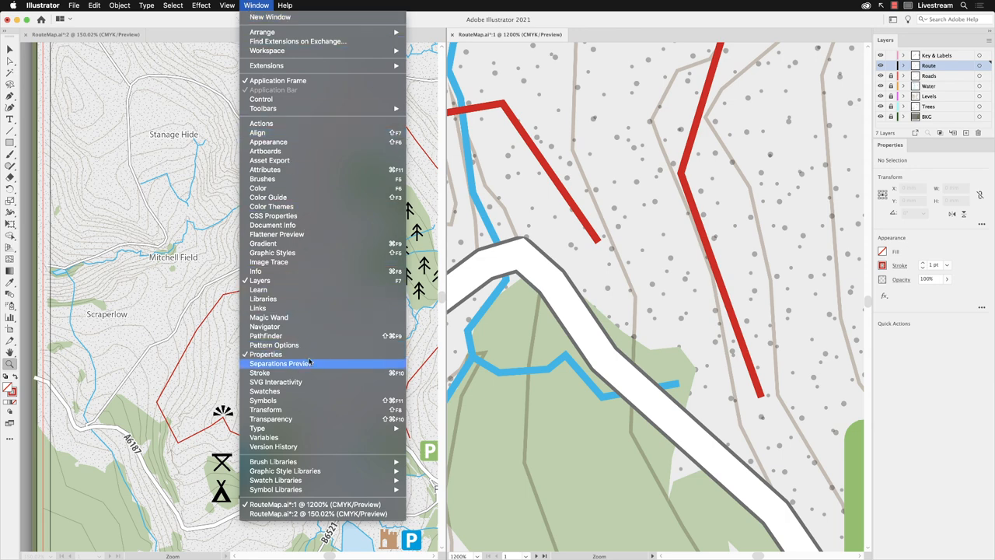
pyautogui.click(259, 373)
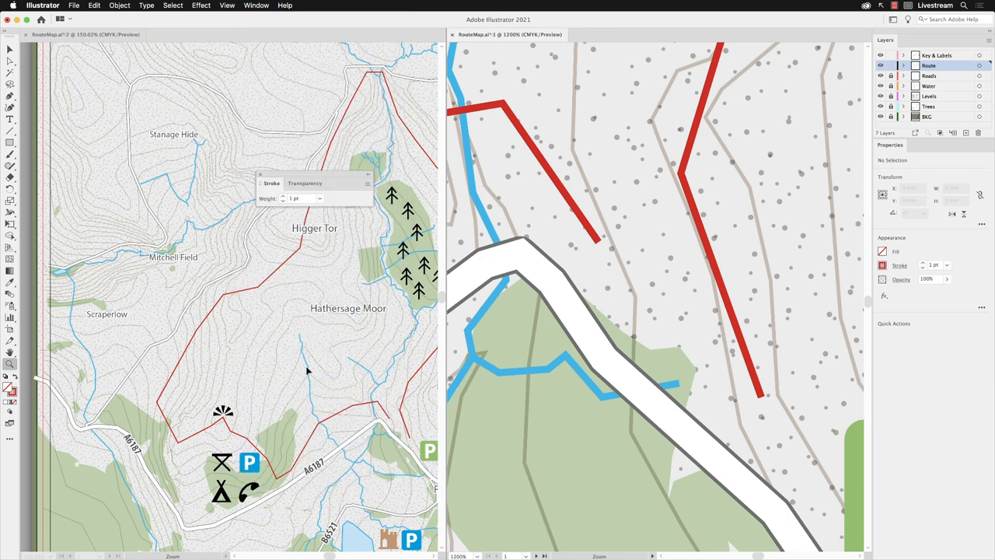
pyautogui.moveTo(311, 335)
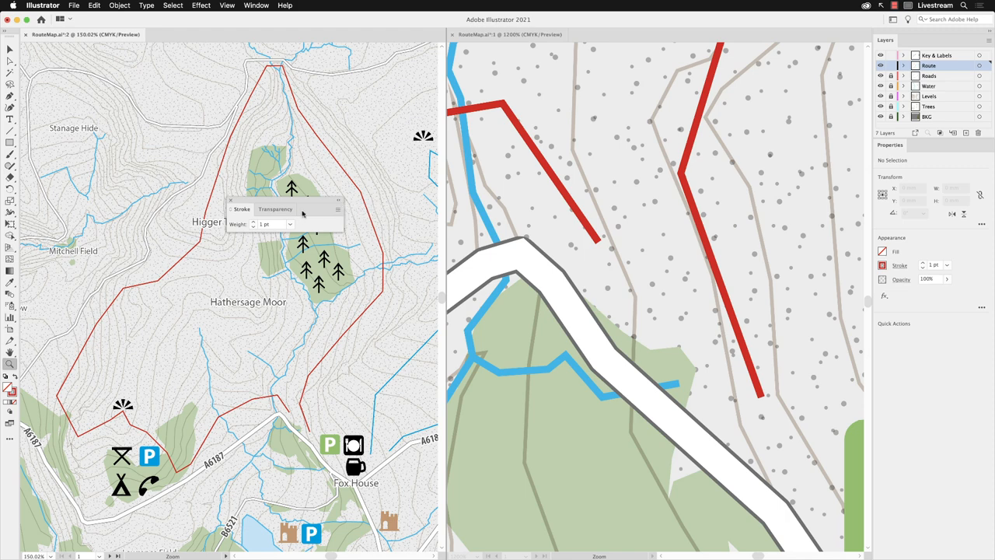
pyautogui.moveTo(230, 211)
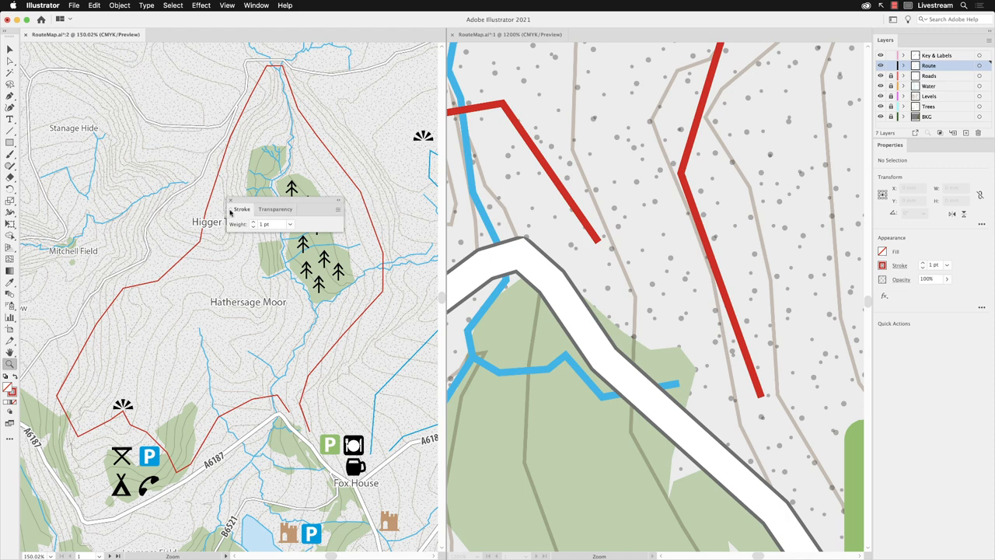
# Expand the Stroke panel to show its full options for the route path
pyautogui.click(337, 208)
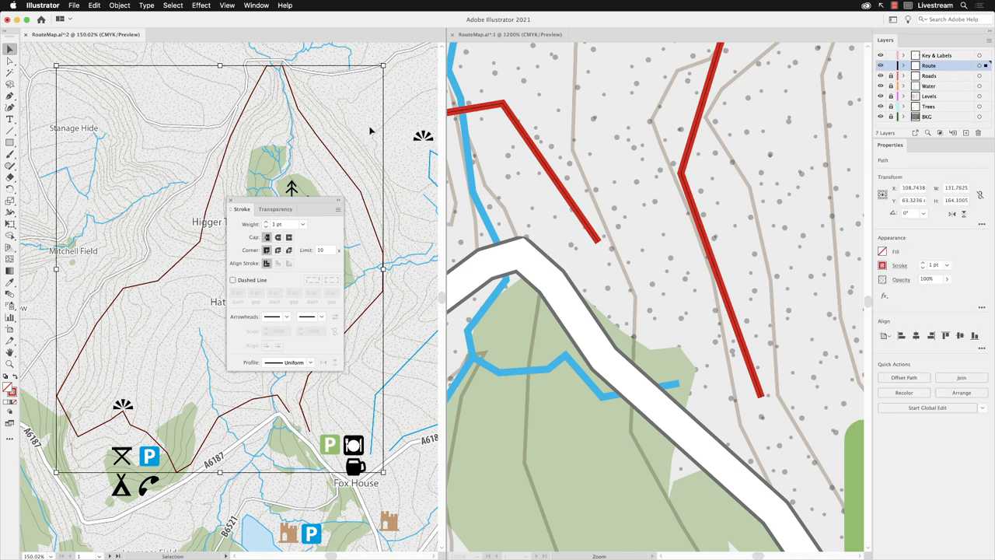
pyautogui.moveTo(237, 236)
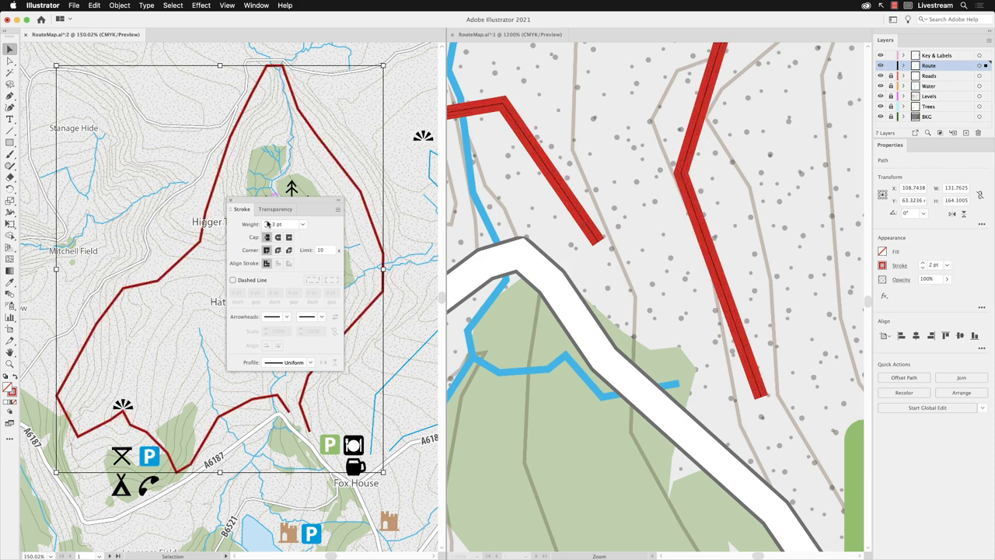
# Raise the route's stroke weight to a heavy value around 10 pt
pyautogui.click(303, 224)
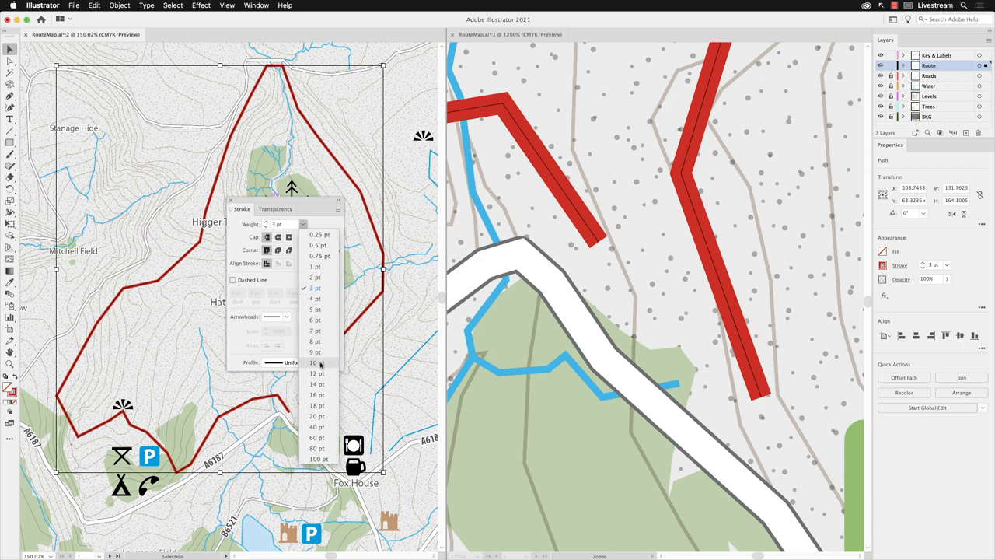
pyautogui.click(314, 362)
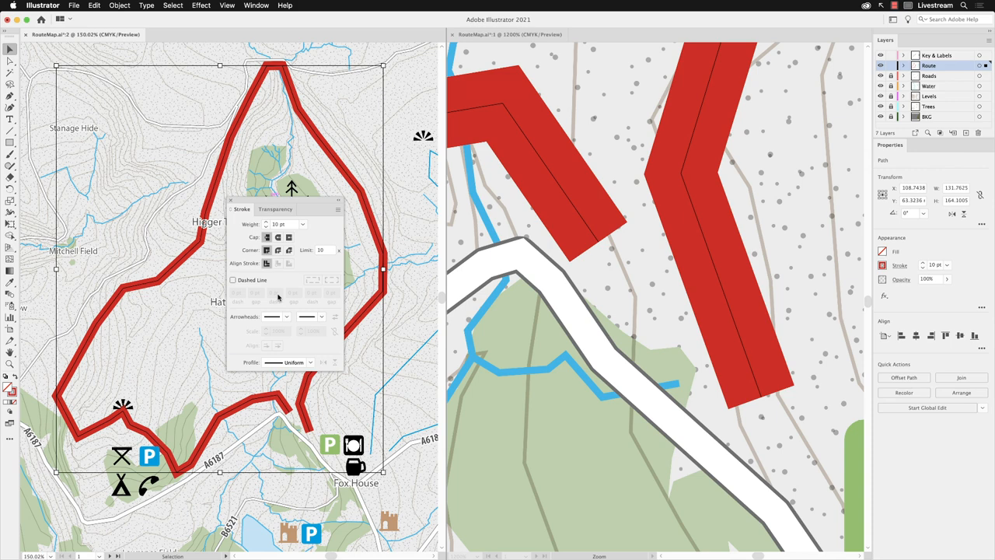
pyautogui.moveTo(278, 249)
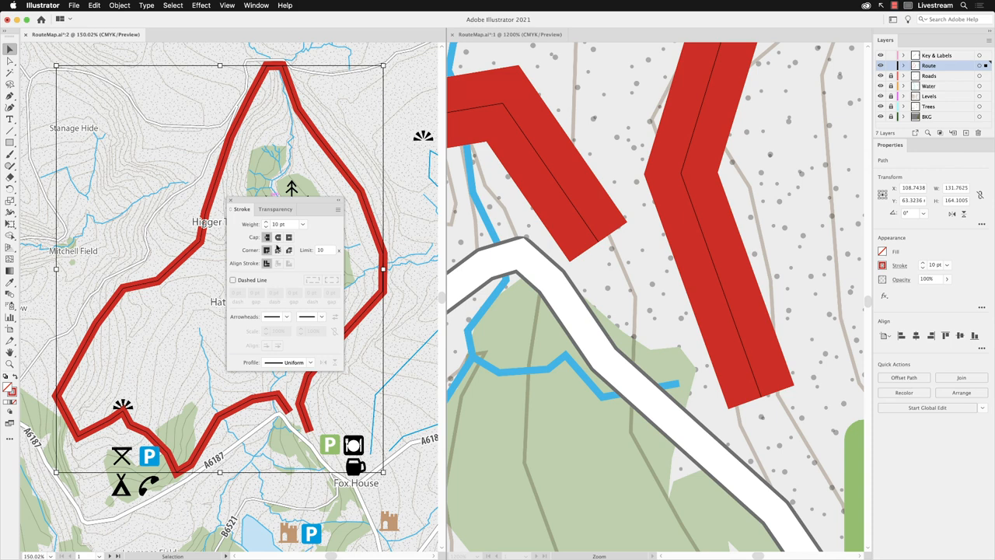
pyautogui.click(277, 237)
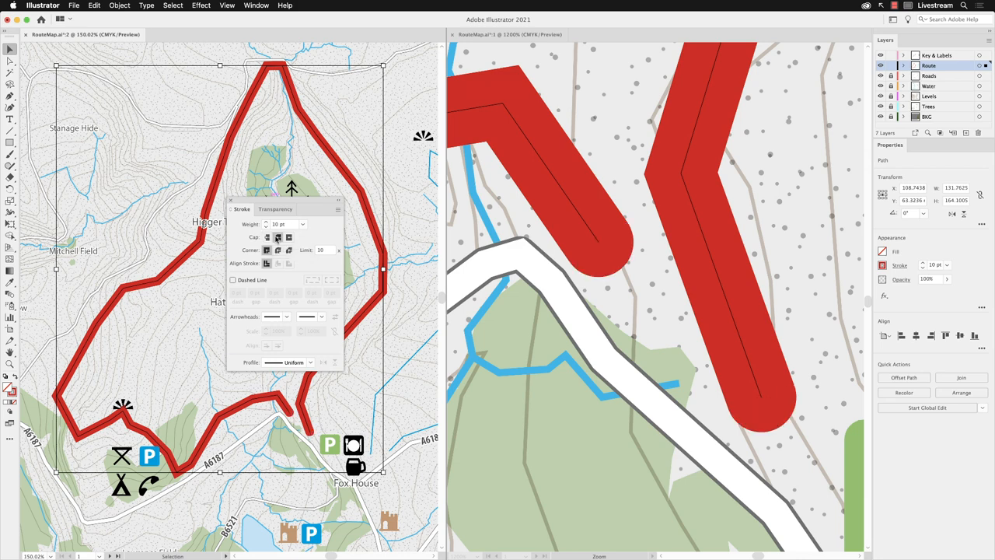
pyautogui.moveTo(289, 237)
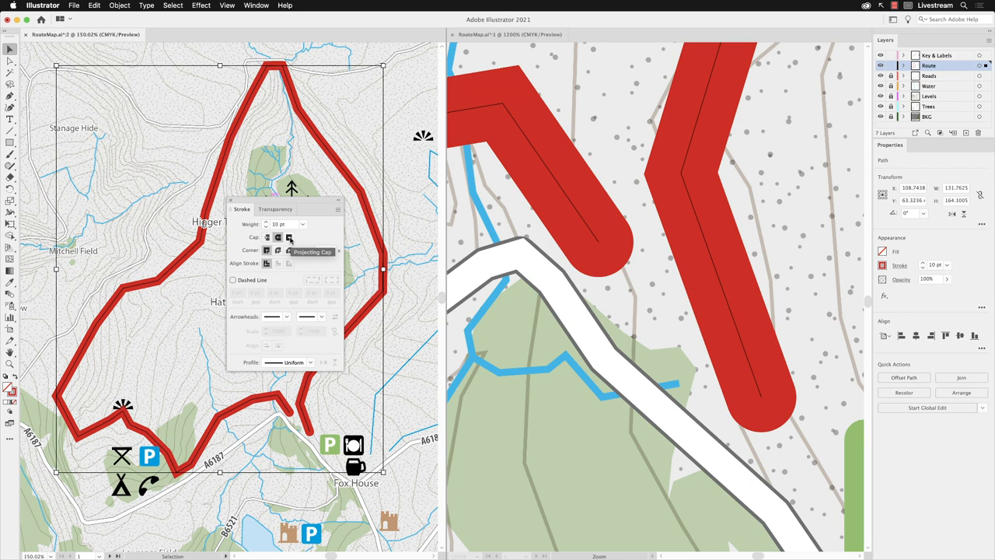
pyautogui.click(289, 249)
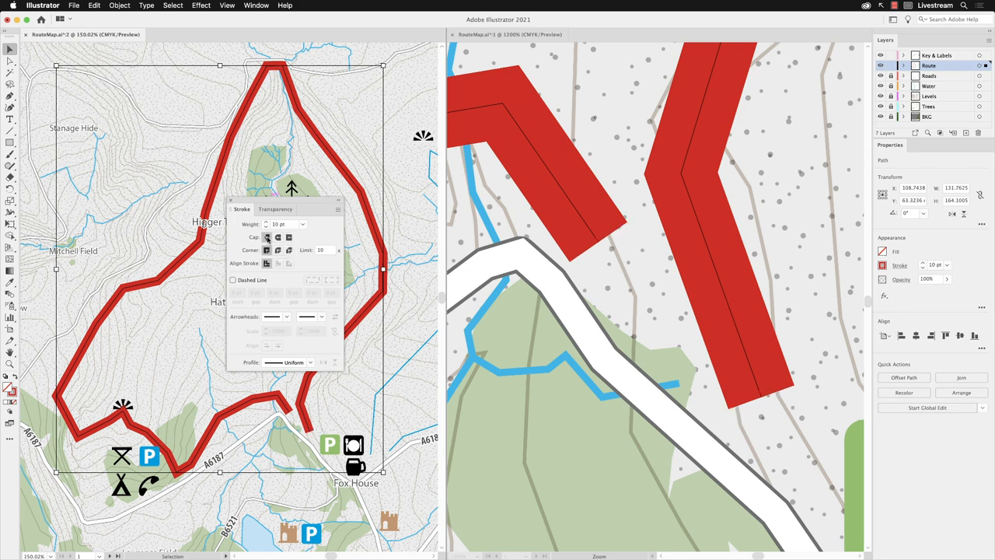
pyautogui.click(277, 236)
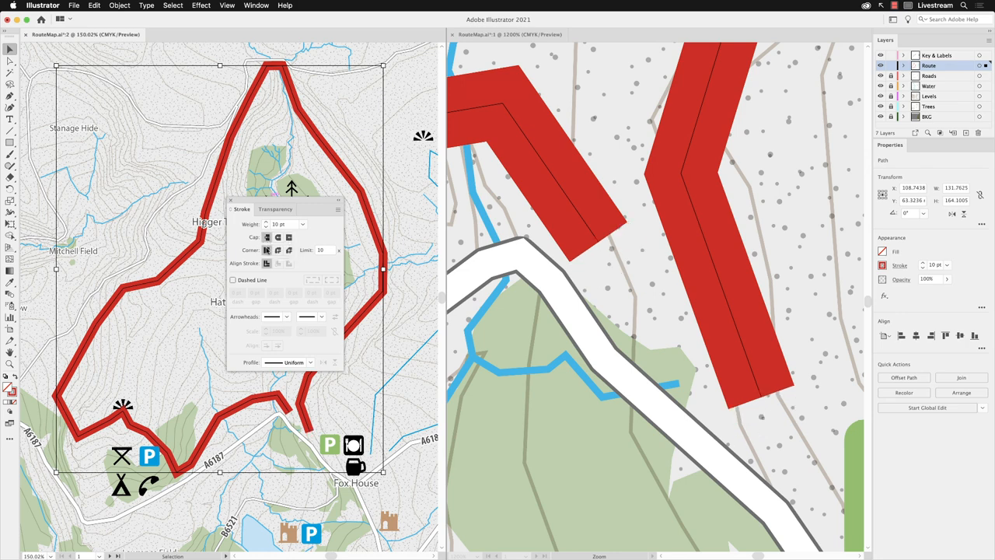
pyautogui.moveTo(278, 249)
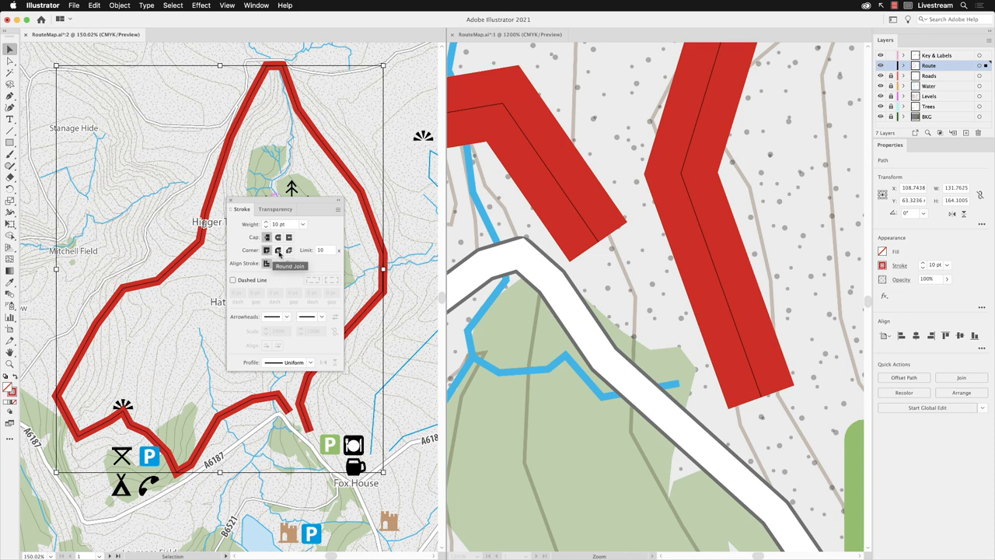
# Adjust the stroke settings and enable Dashed Line on the thick red route
pyautogui.click(278, 249)
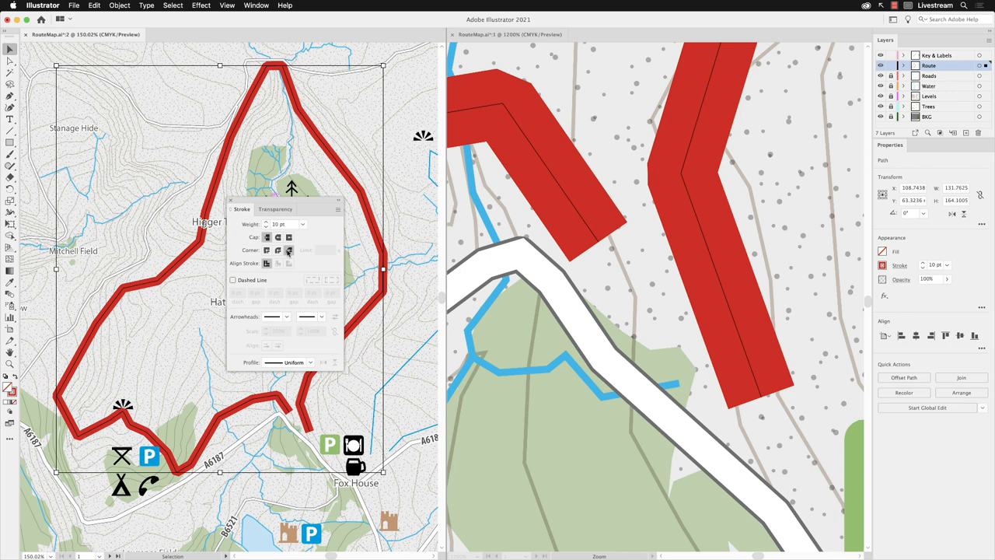
pyautogui.click(268, 249)
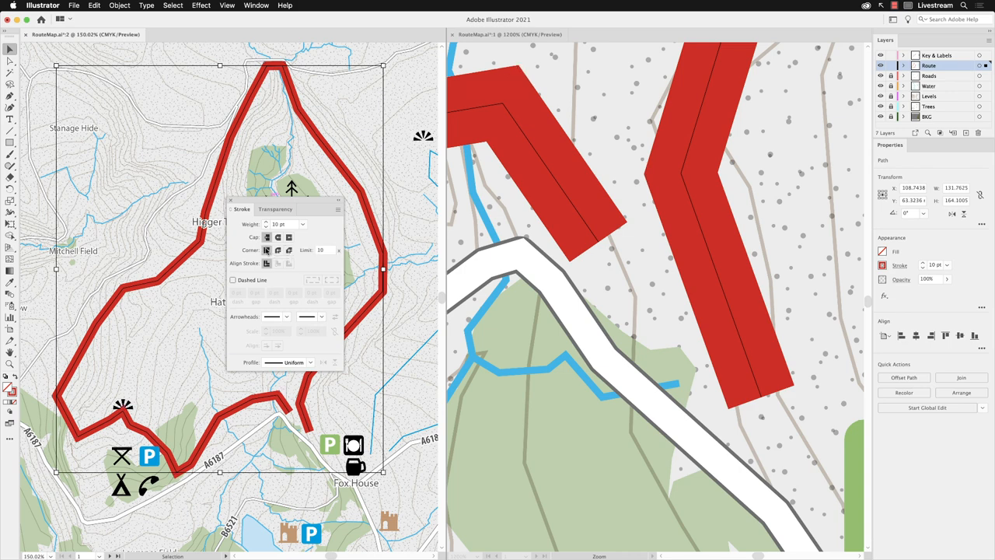
pyautogui.click(268, 249)
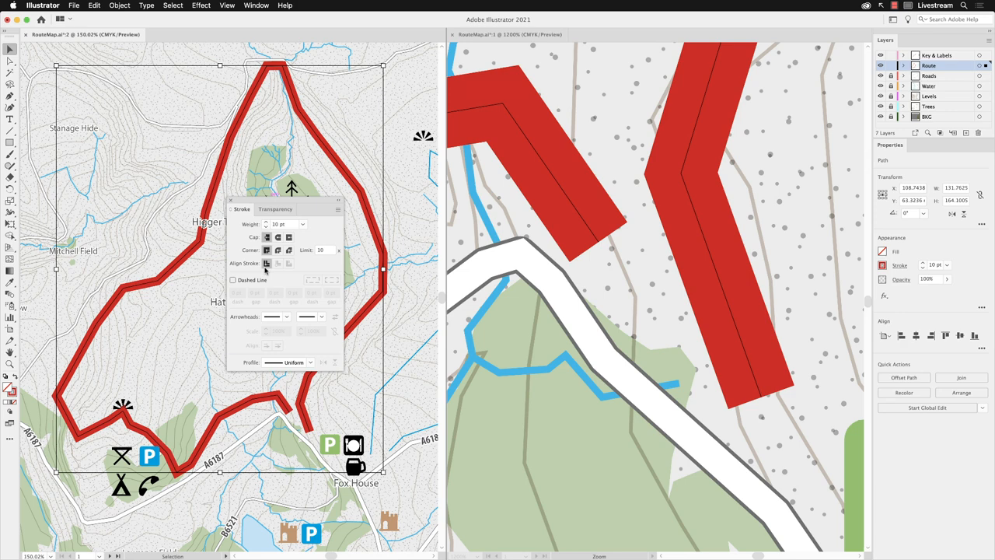
pyautogui.moveTo(277, 263)
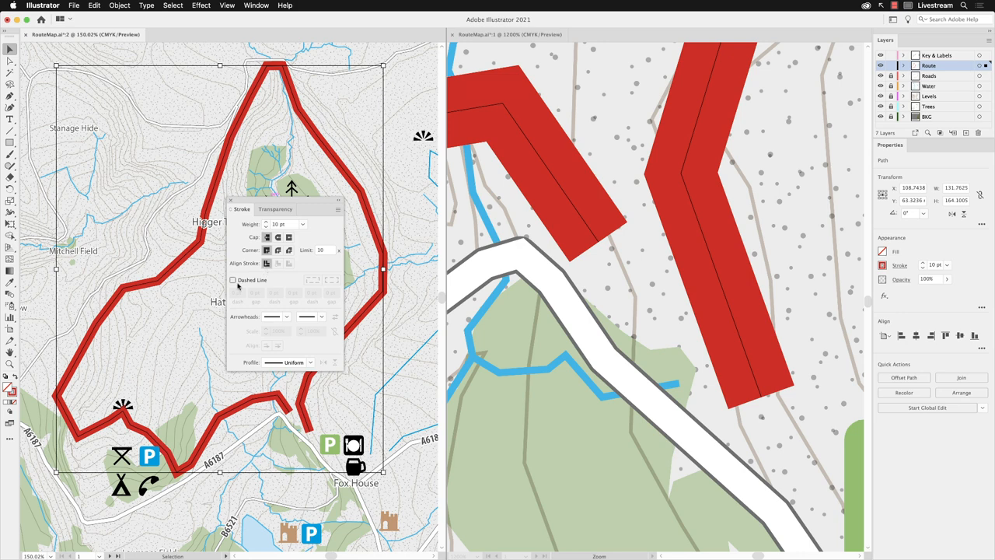
pyautogui.click(233, 280)
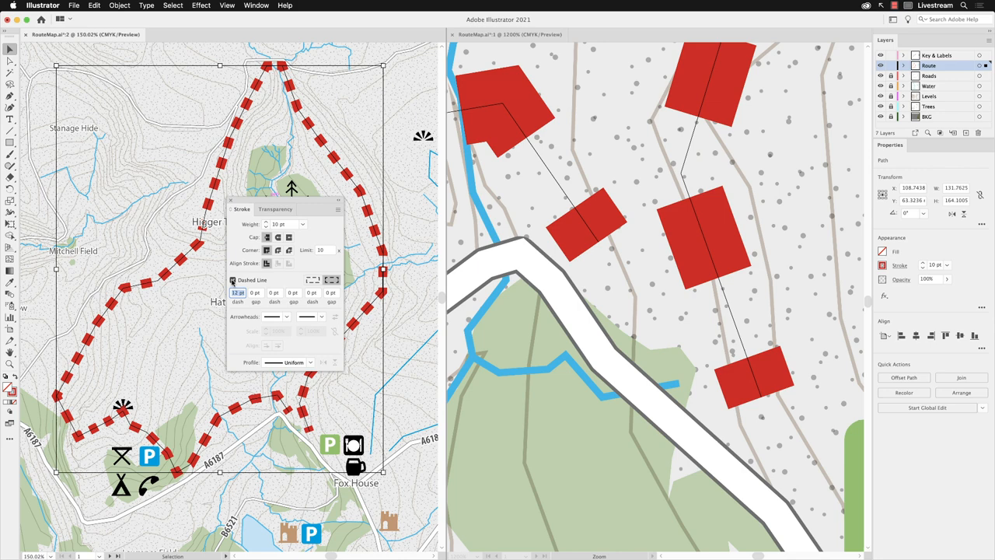
# Edit the dash length value for the route's dashed stroke
pyautogui.click(238, 292)
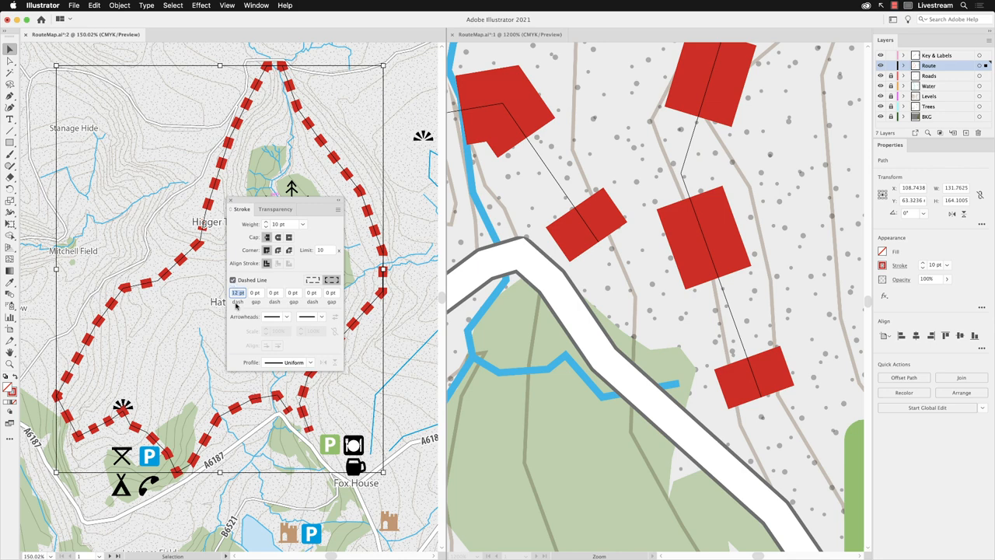
pyautogui.moveTo(261, 304)
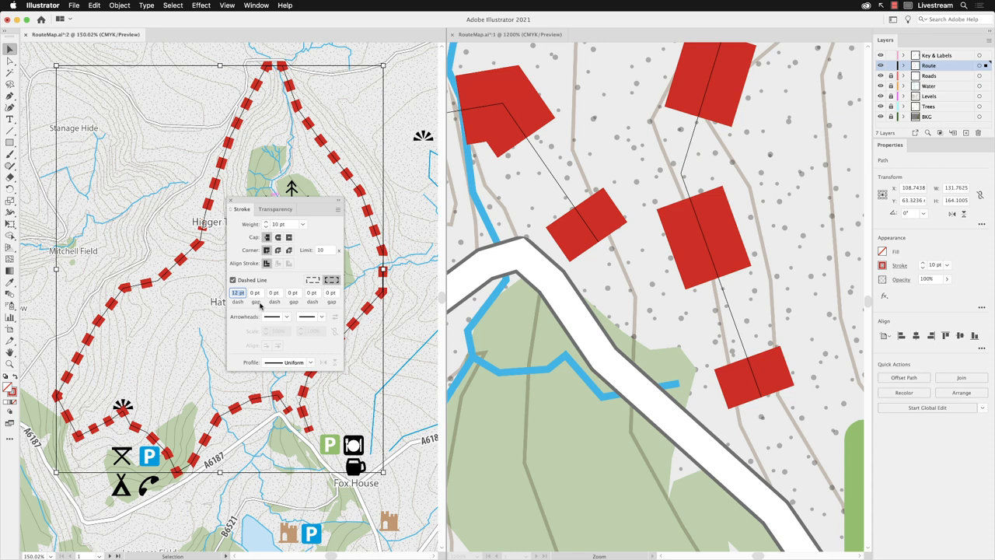
pyautogui.moveTo(260, 305)
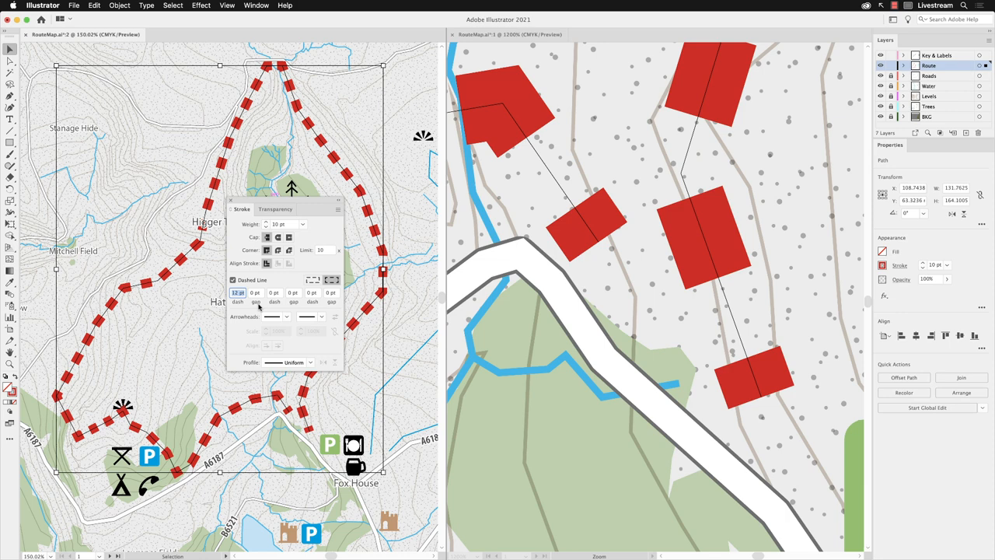
pyautogui.moveTo(261, 326)
pyautogui.write('5')
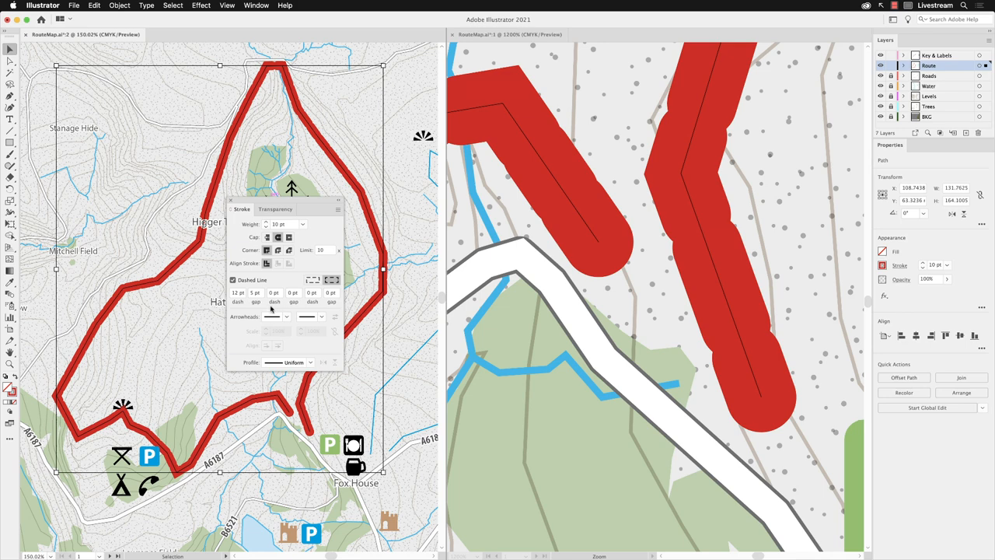
# Set the gap and lower the weight stepwise so the route becomes thin, evenly spaced round dots
pyautogui.click(255, 292)
pyautogui.write('12')
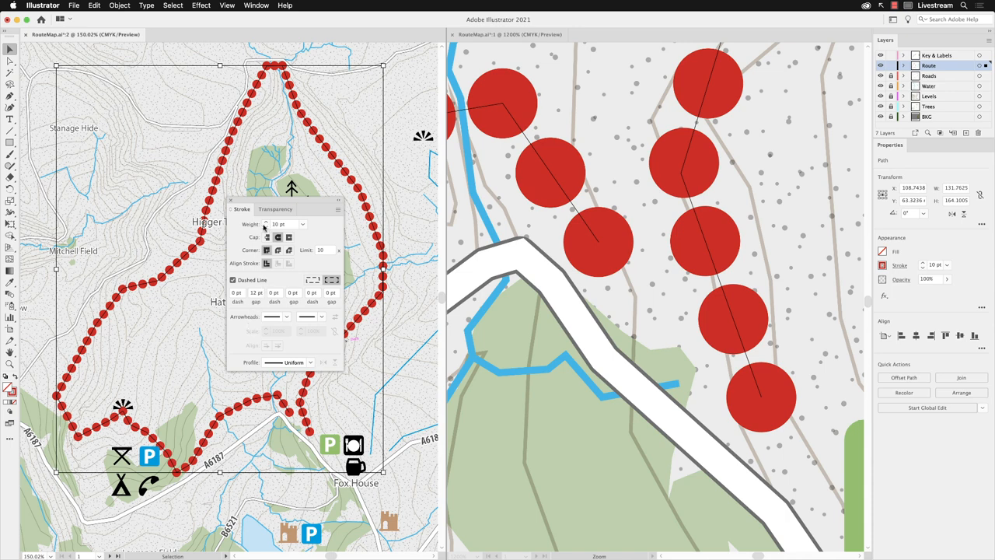
pyautogui.click(268, 221)
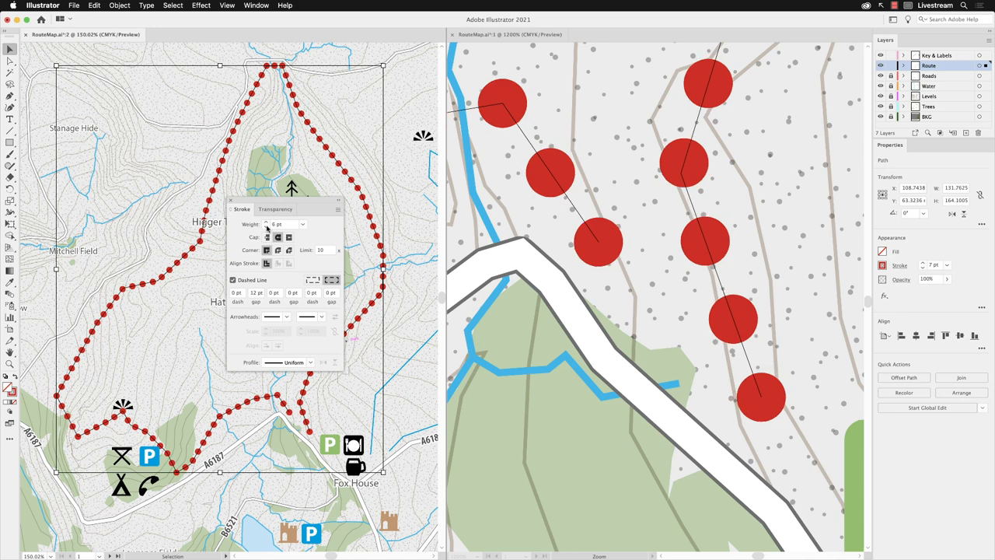
pyautogui.click(267, 224)
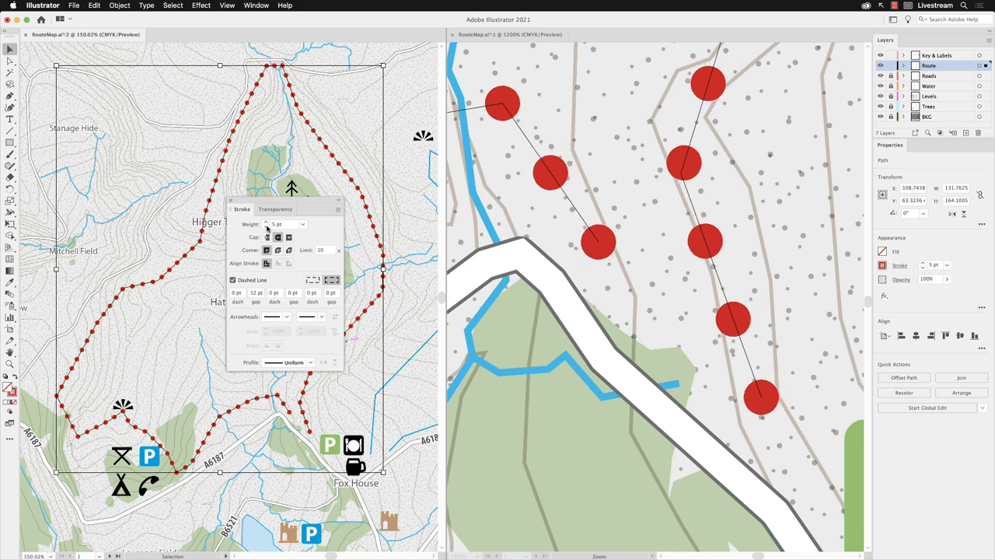
pyautogui.click(267, 227)
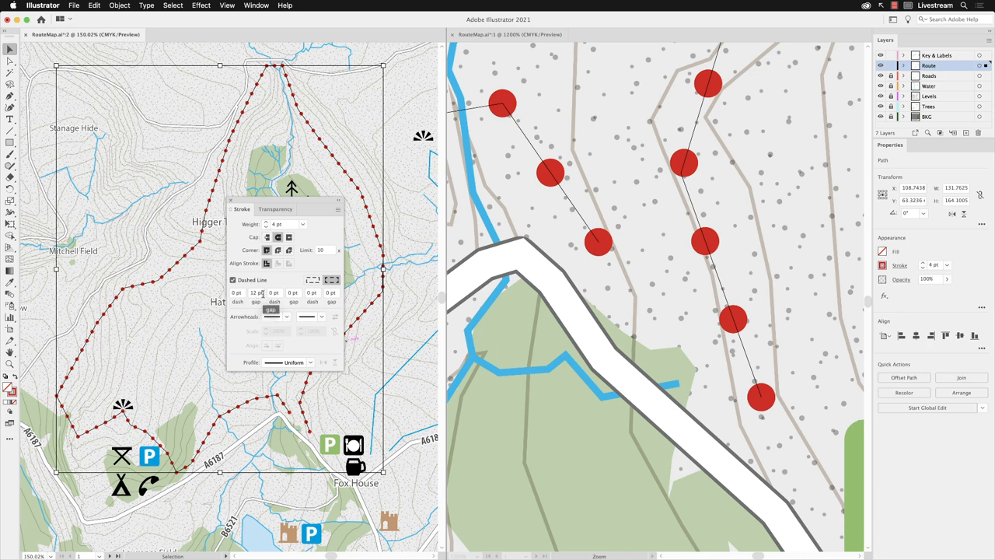
pyautogui.click(255, 292)
pyautogui.write('6')
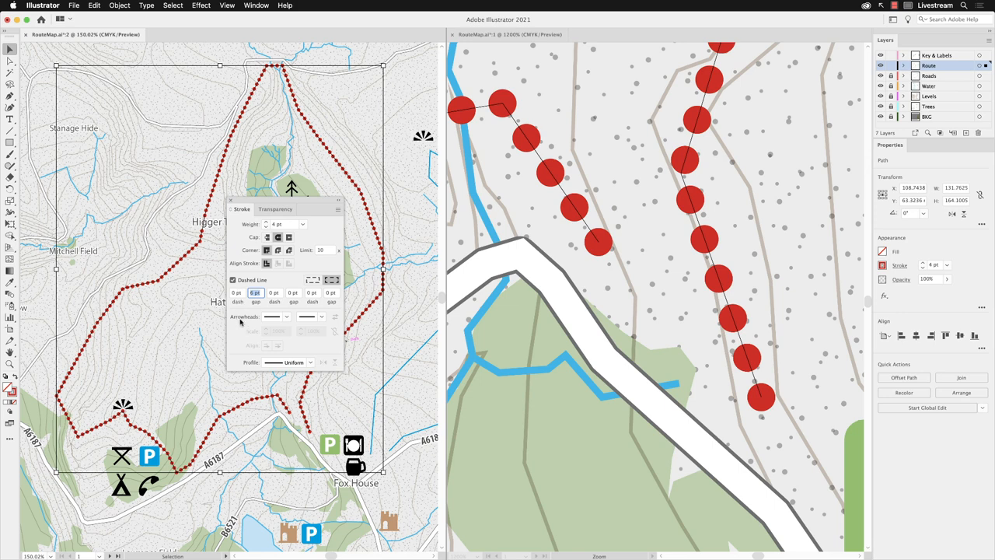
pyautogui.moveTo(274, 318)
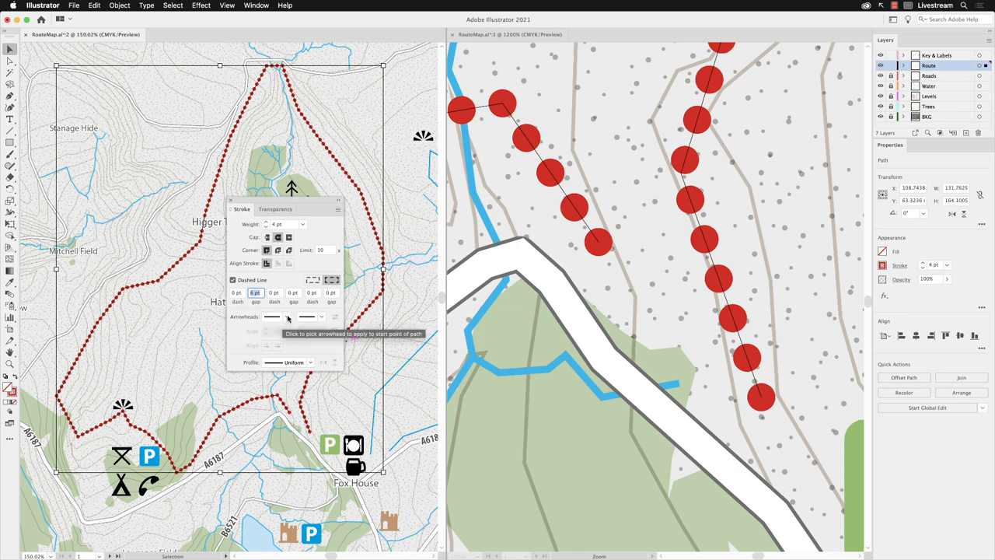
pyautogui.click(274, 317)
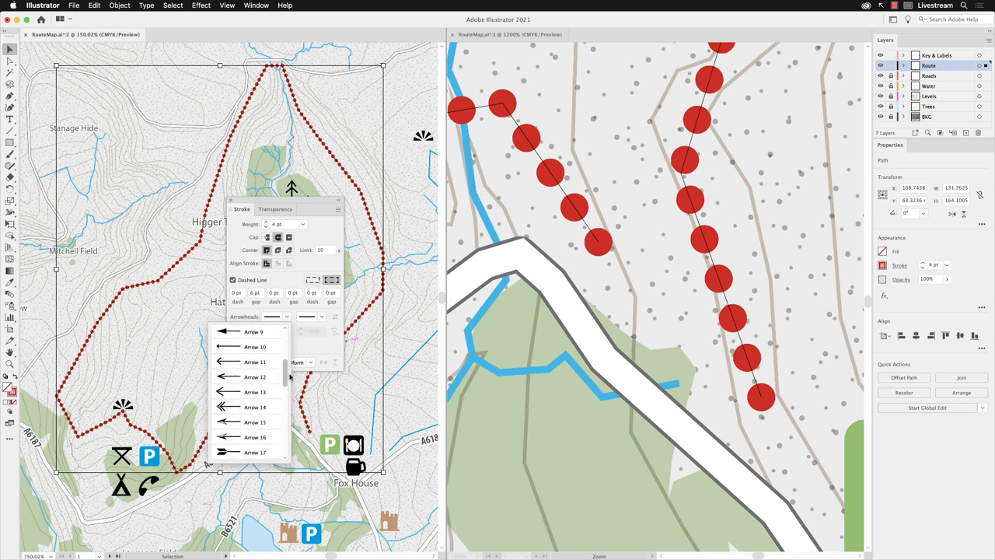
pyautogui.scroll(-3)
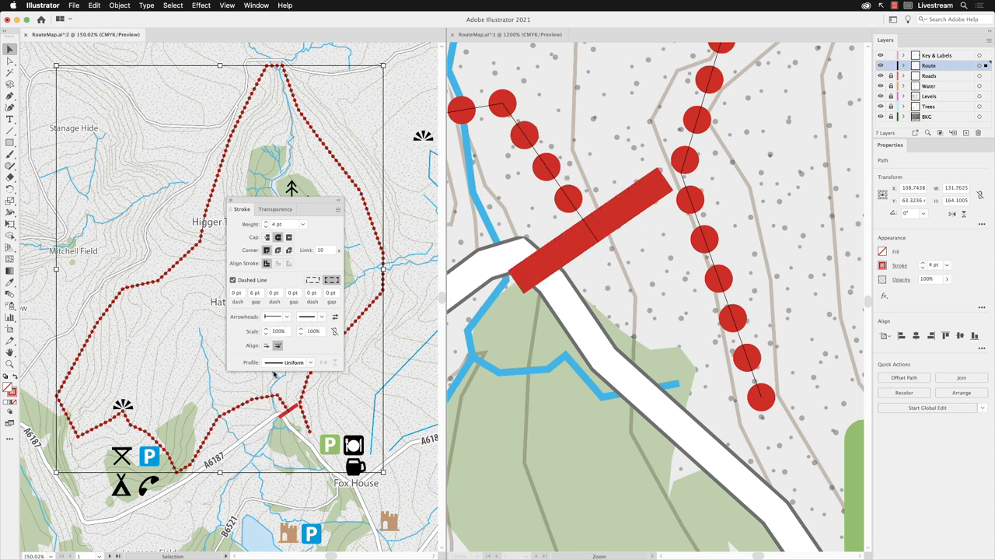
pyautogui.moveTo(280, 361)
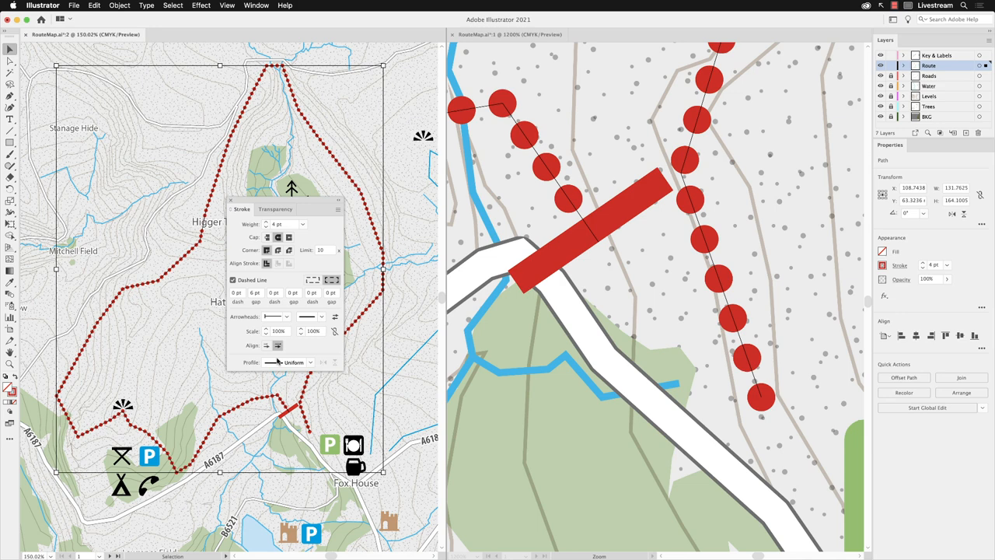
pyautogui.moveTo(268, 329)
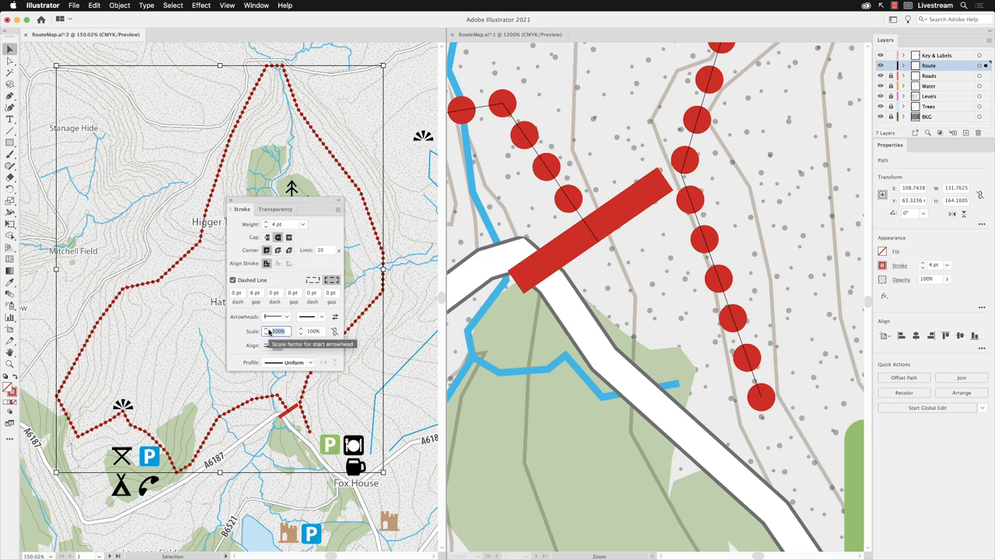
pyautogui.write('40')
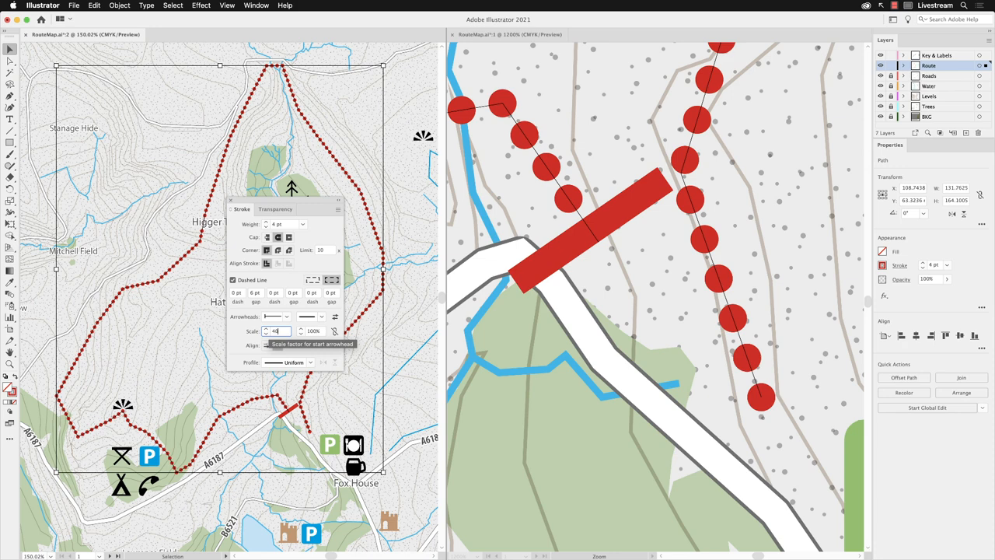
pyautogui.write('40')
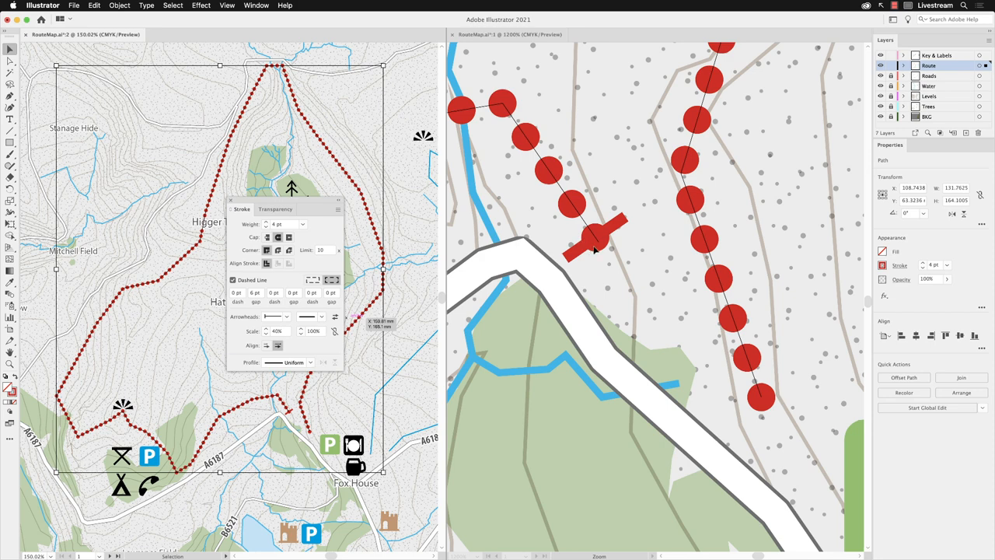
pyautogui.click(286, 317)
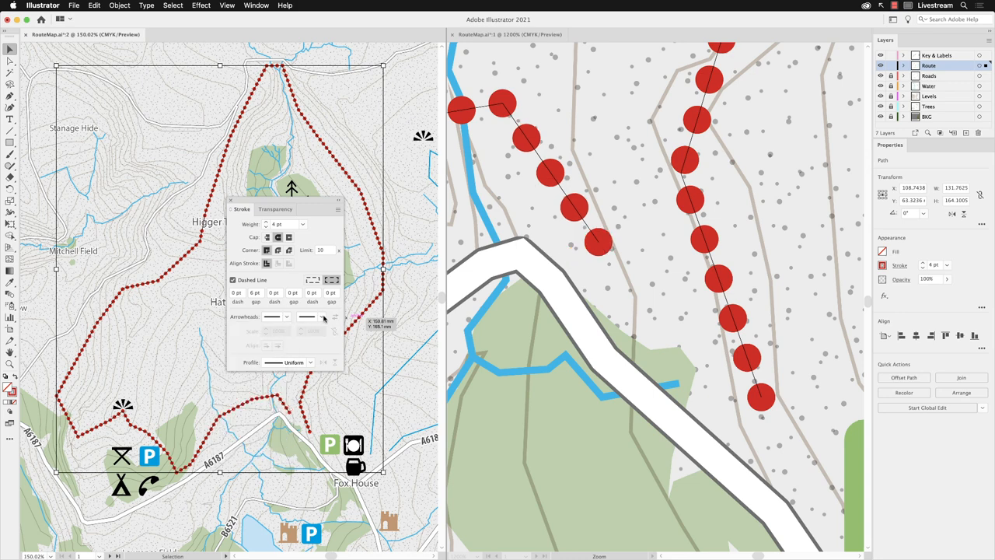
# Add an Arrow 1 arrowhead at the route's end and adjust its scale
pyautogui.click(286, 317)
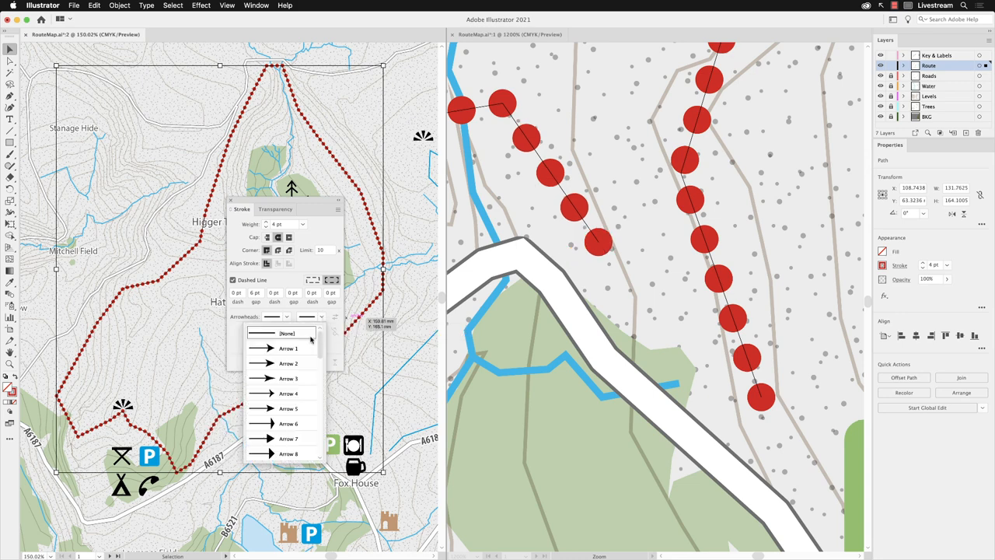
pyautogui.click(289, 364)
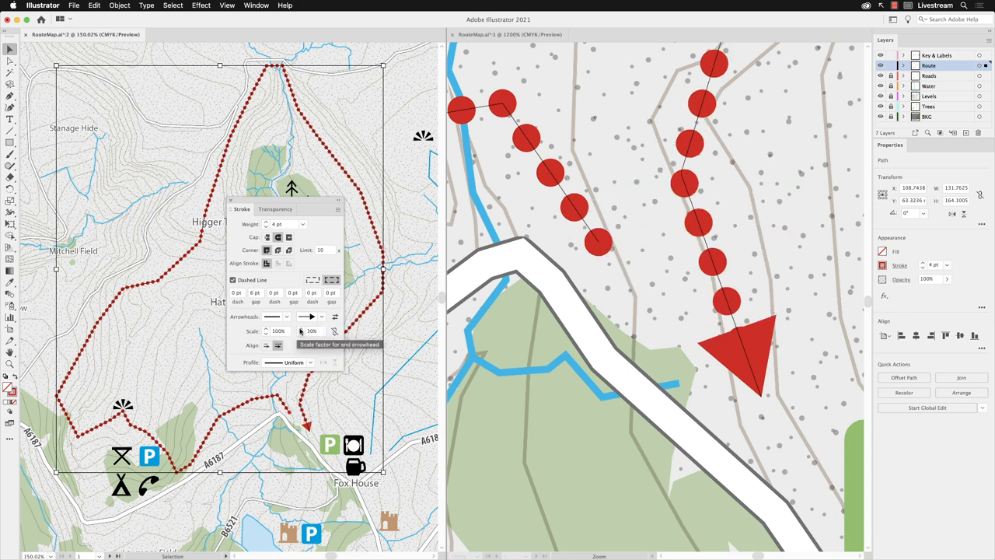
pyautogui.click(302, 327)
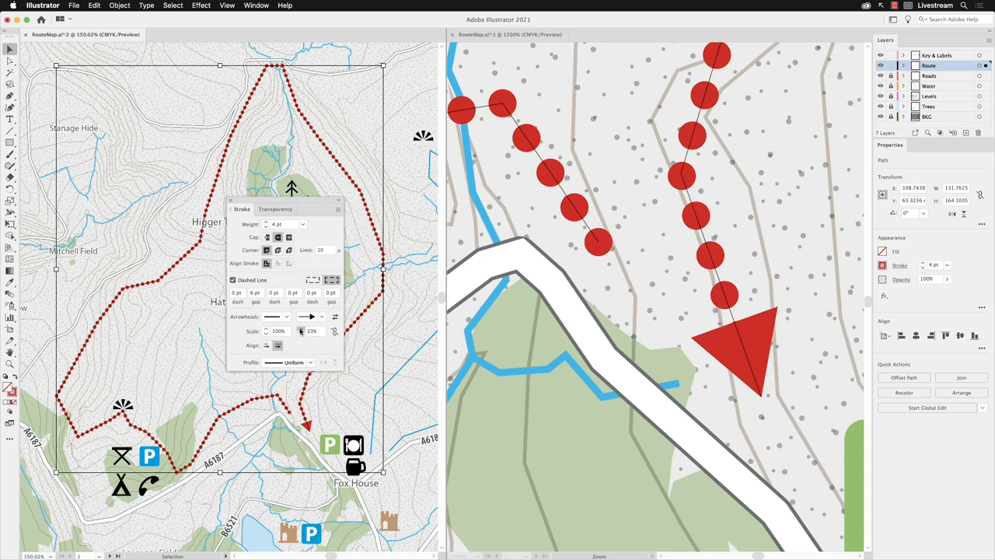